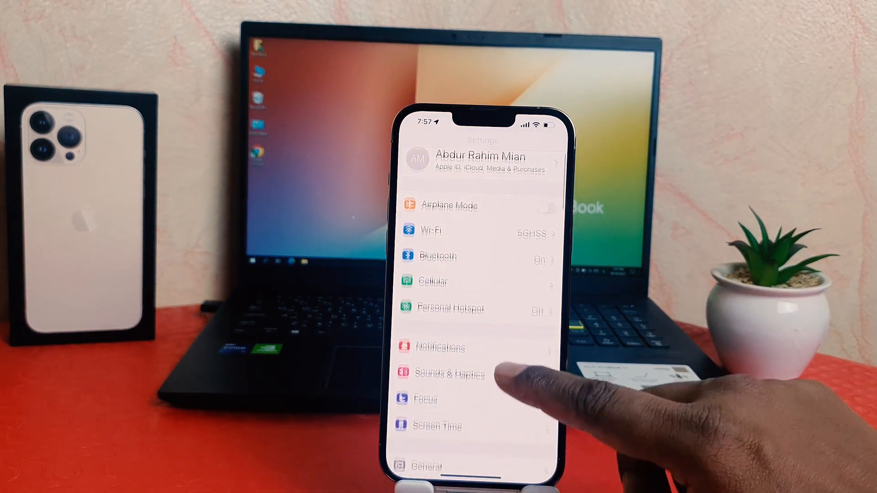
# Scroll the Settings list to Display & Brightness and reach its Text Size option
pyautogui.scroll(3)
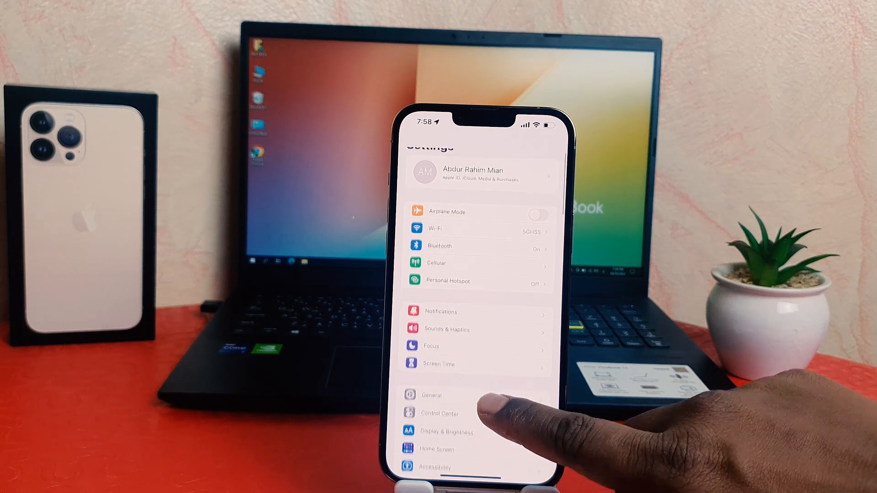
pyautogui.scroll(3)
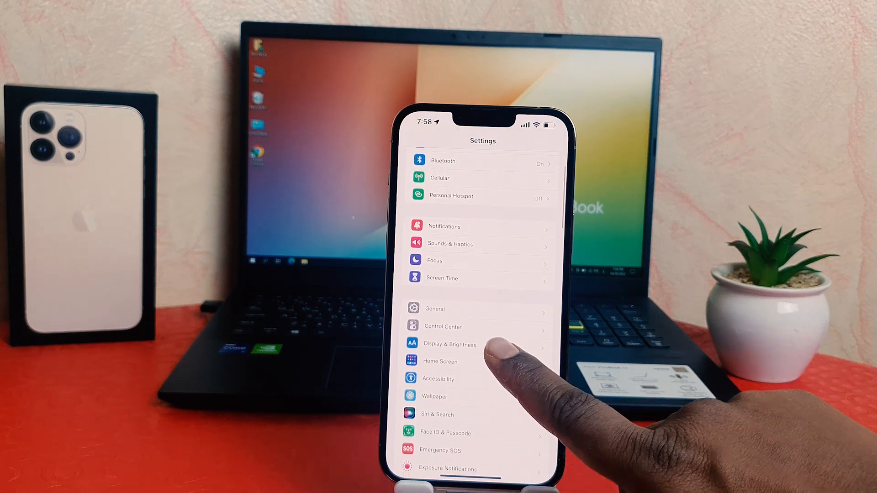
pyautogui.click(449, 344)
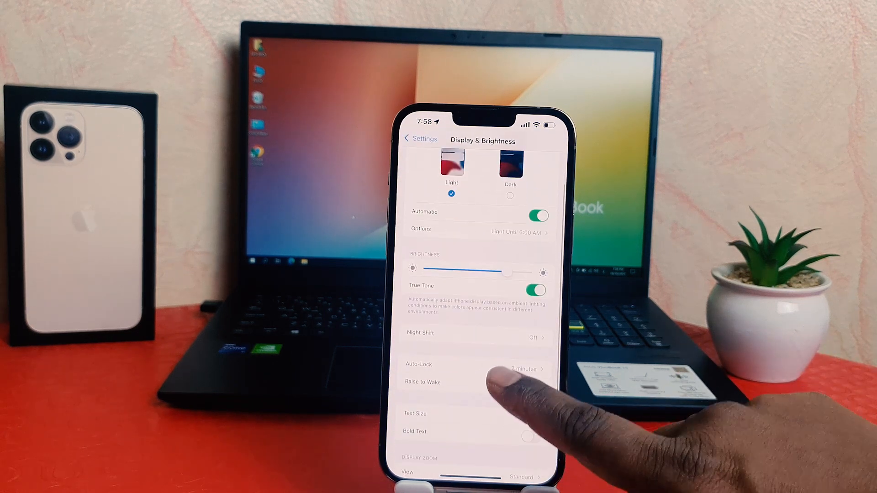
pyautogui.click(415, 413)
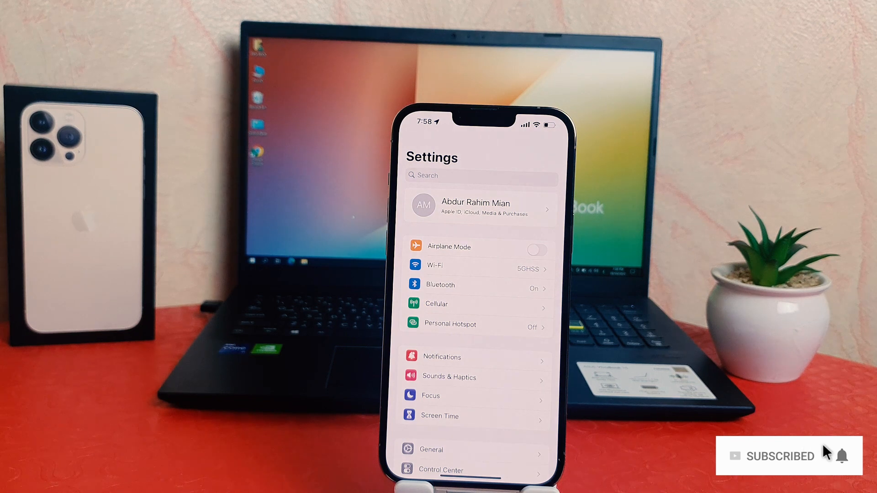
pyautogui.moveTo(843, 459)
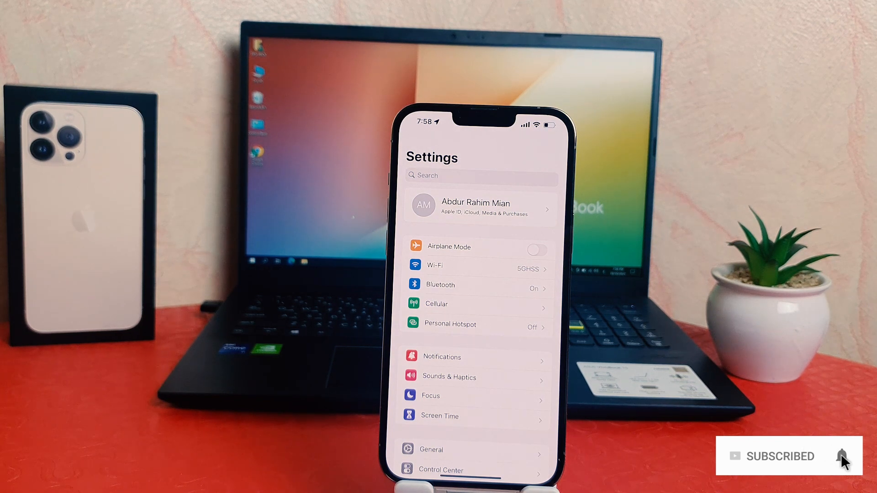